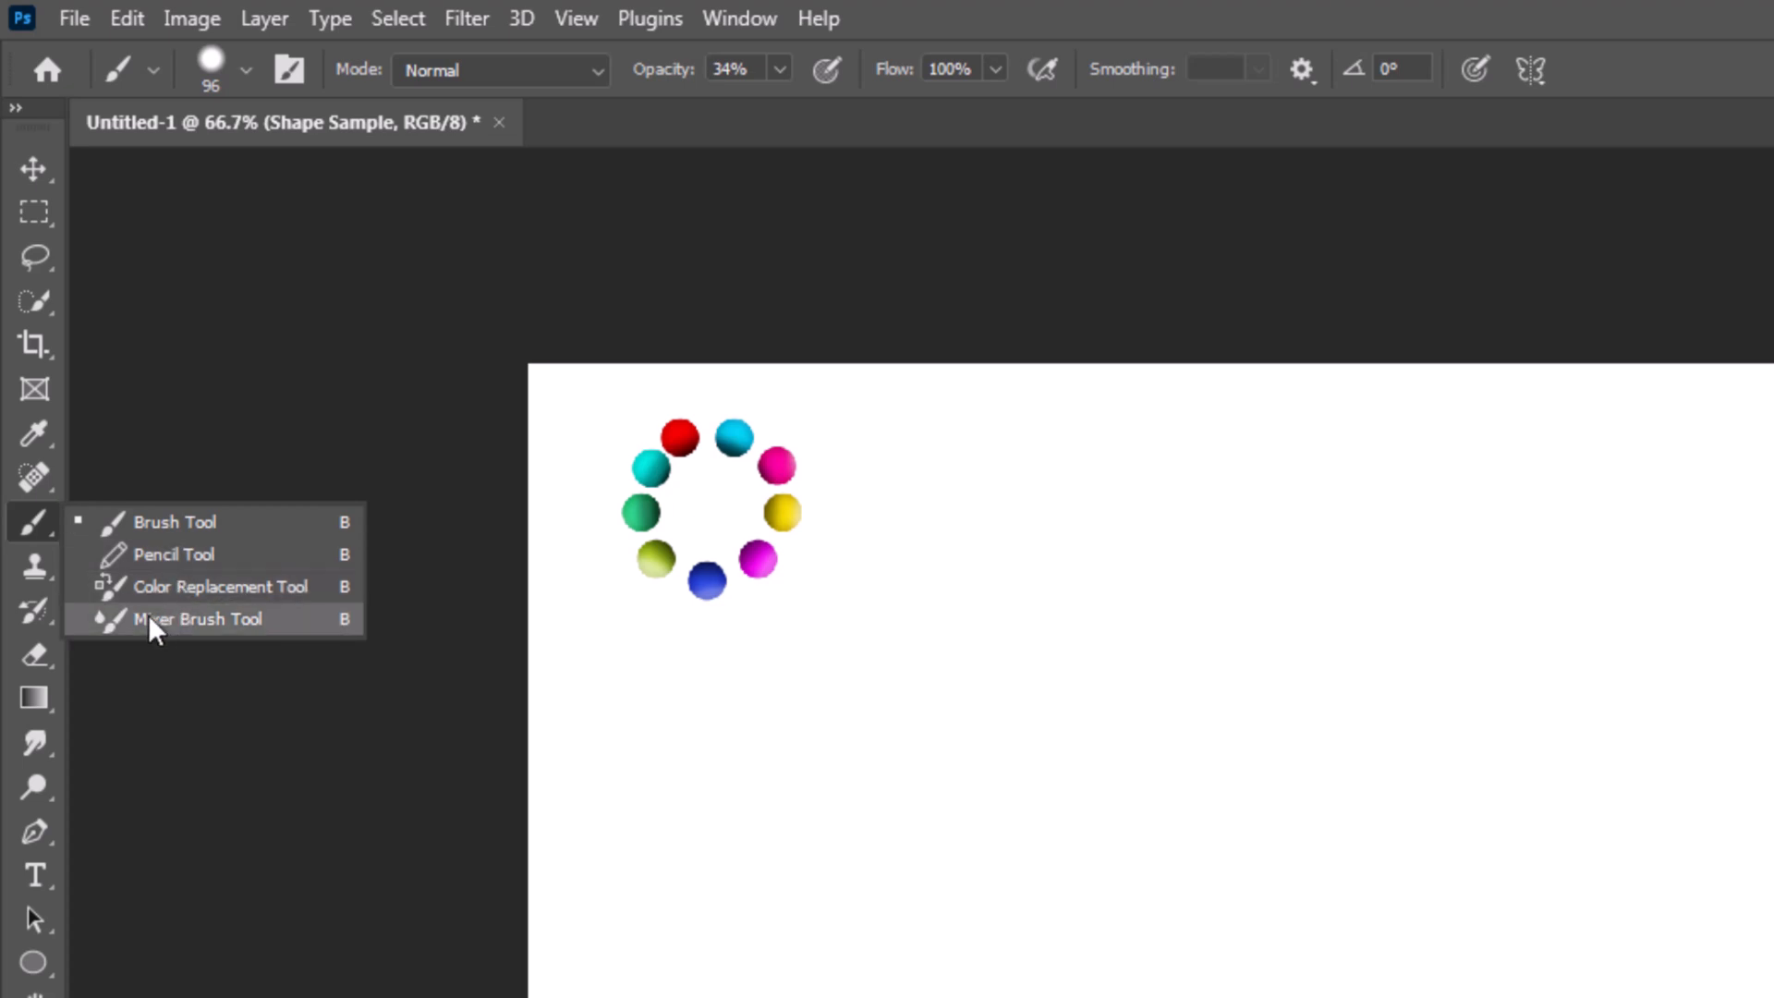
# - Switch from the Brush group to the Mixer Brush Tool
pyautogui.click(197, 618)
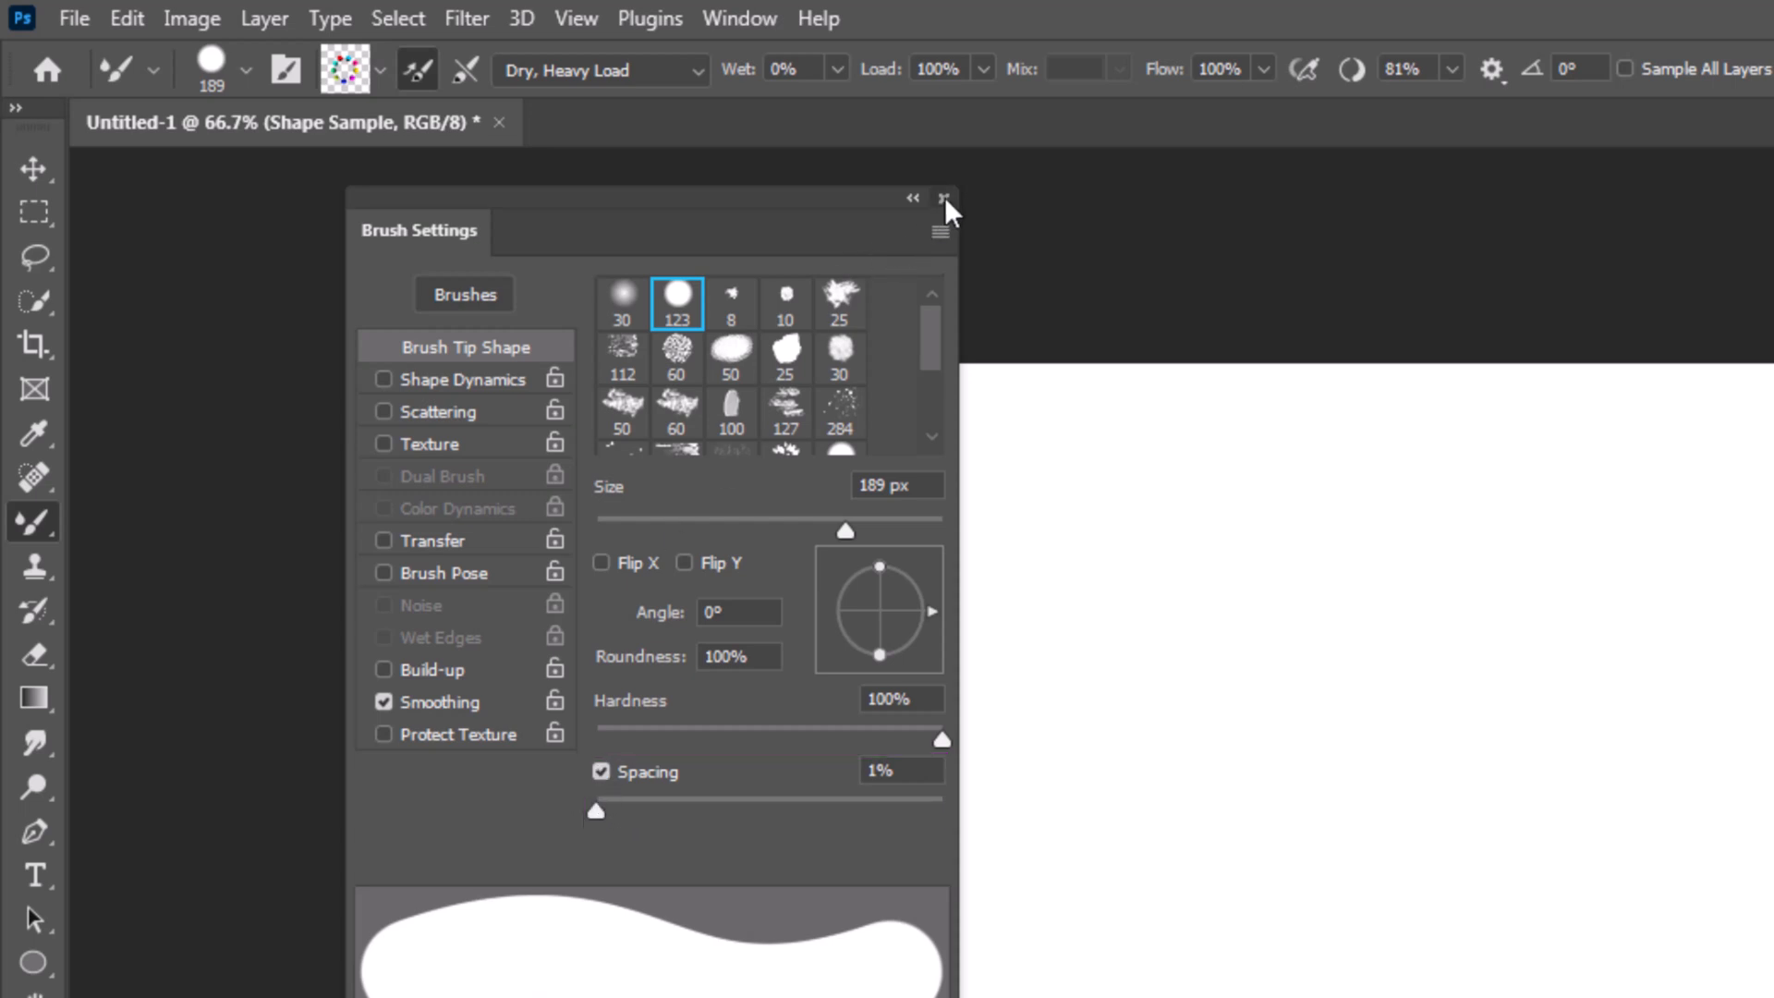
# - Close the Brush Settings panel with the 189 px, 100% hard, 1% spacing tip
pyautogui.click(940, 197)
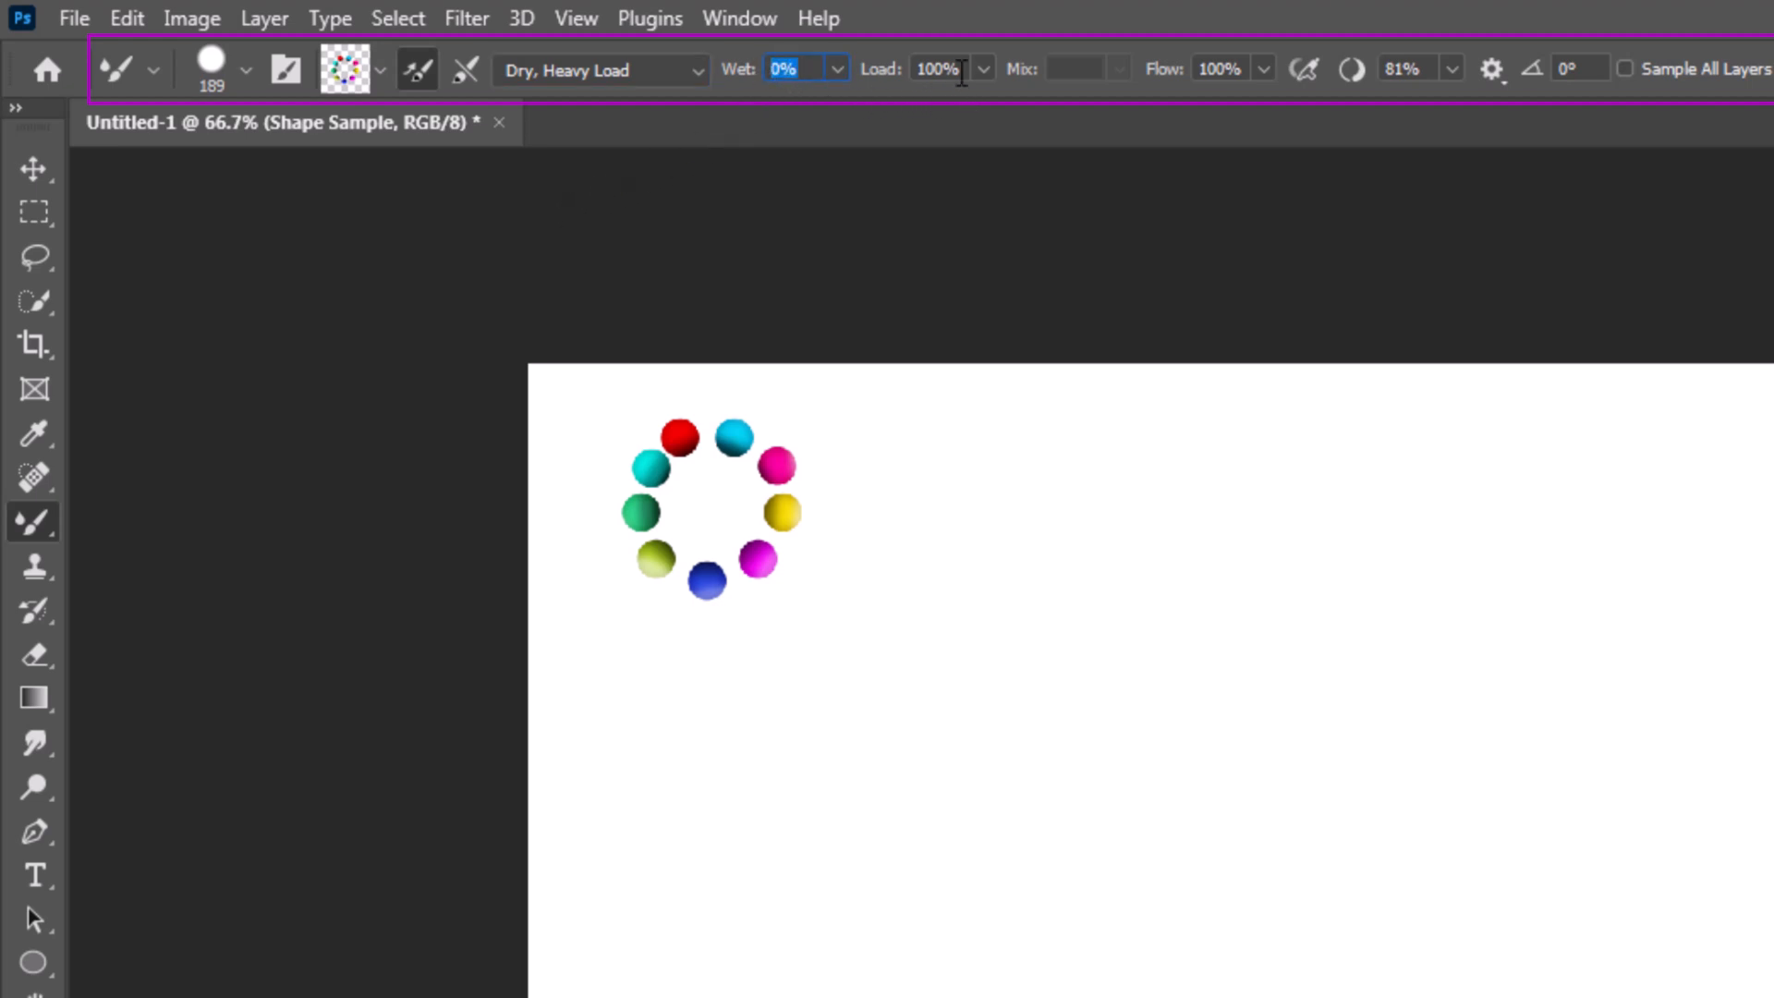
pyautogui.click(941, 69)
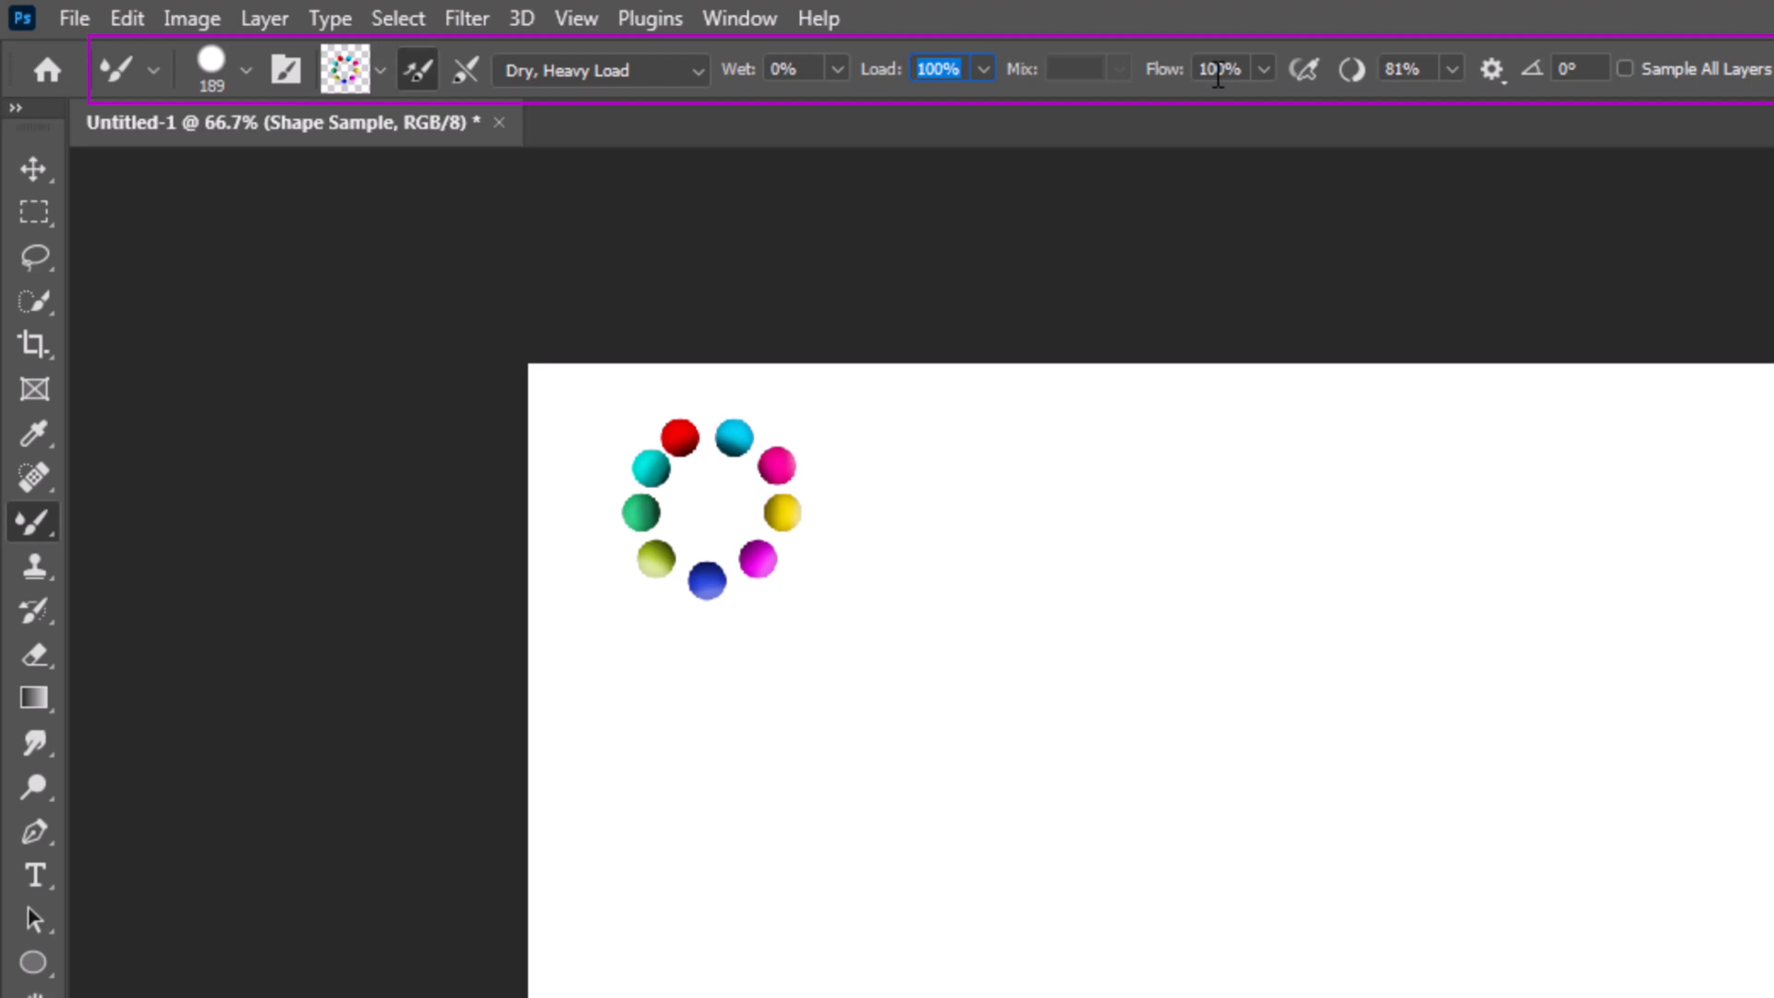
pyautogui.click(1411, 67)
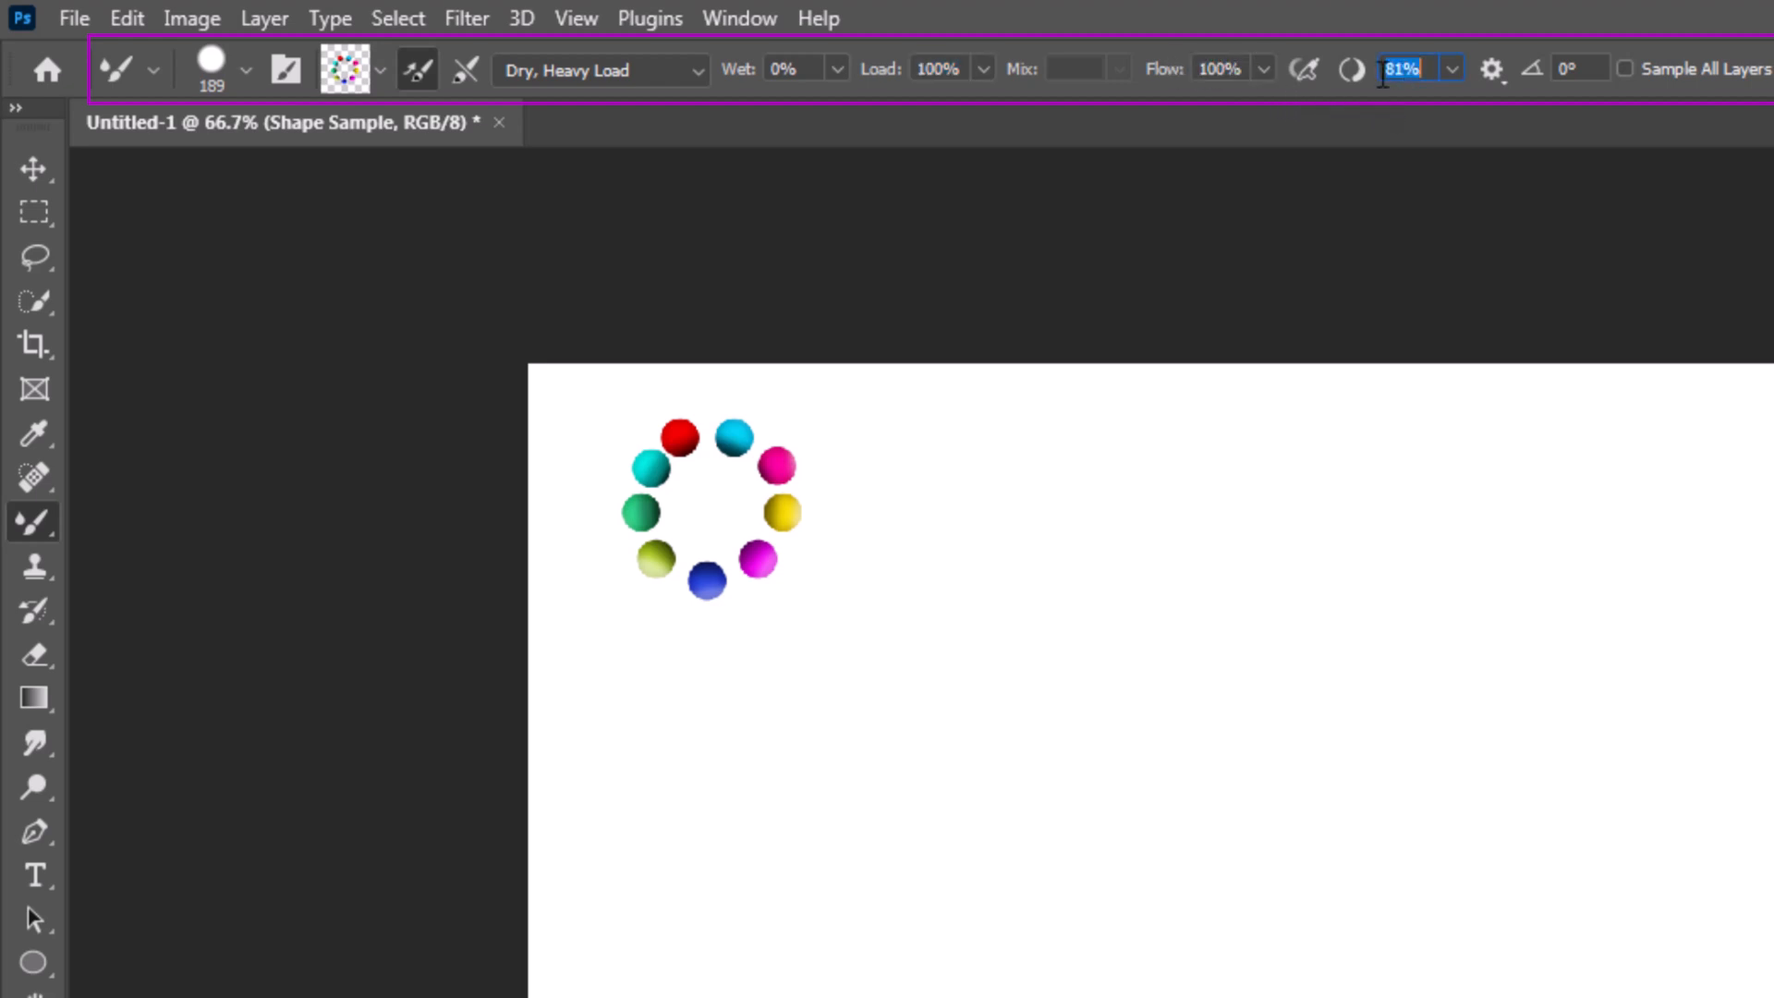
pyautogui.click(1497, 67)
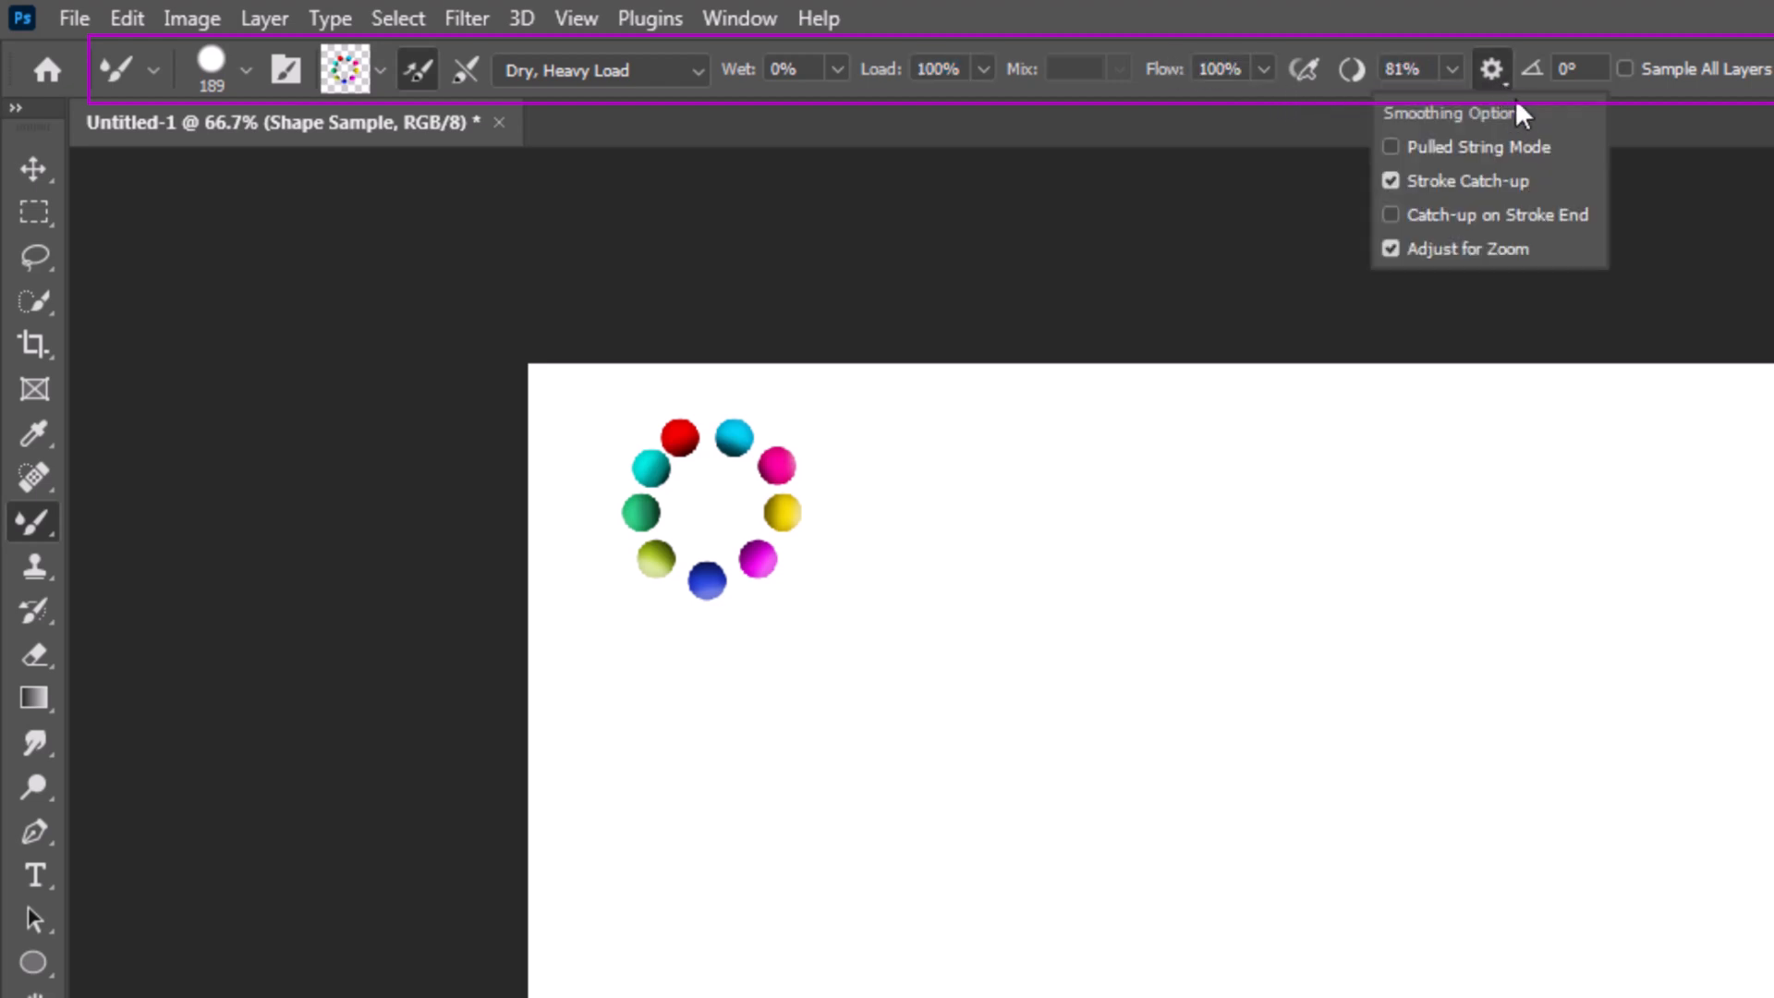
pyautogui.moveTo(1466, 229)
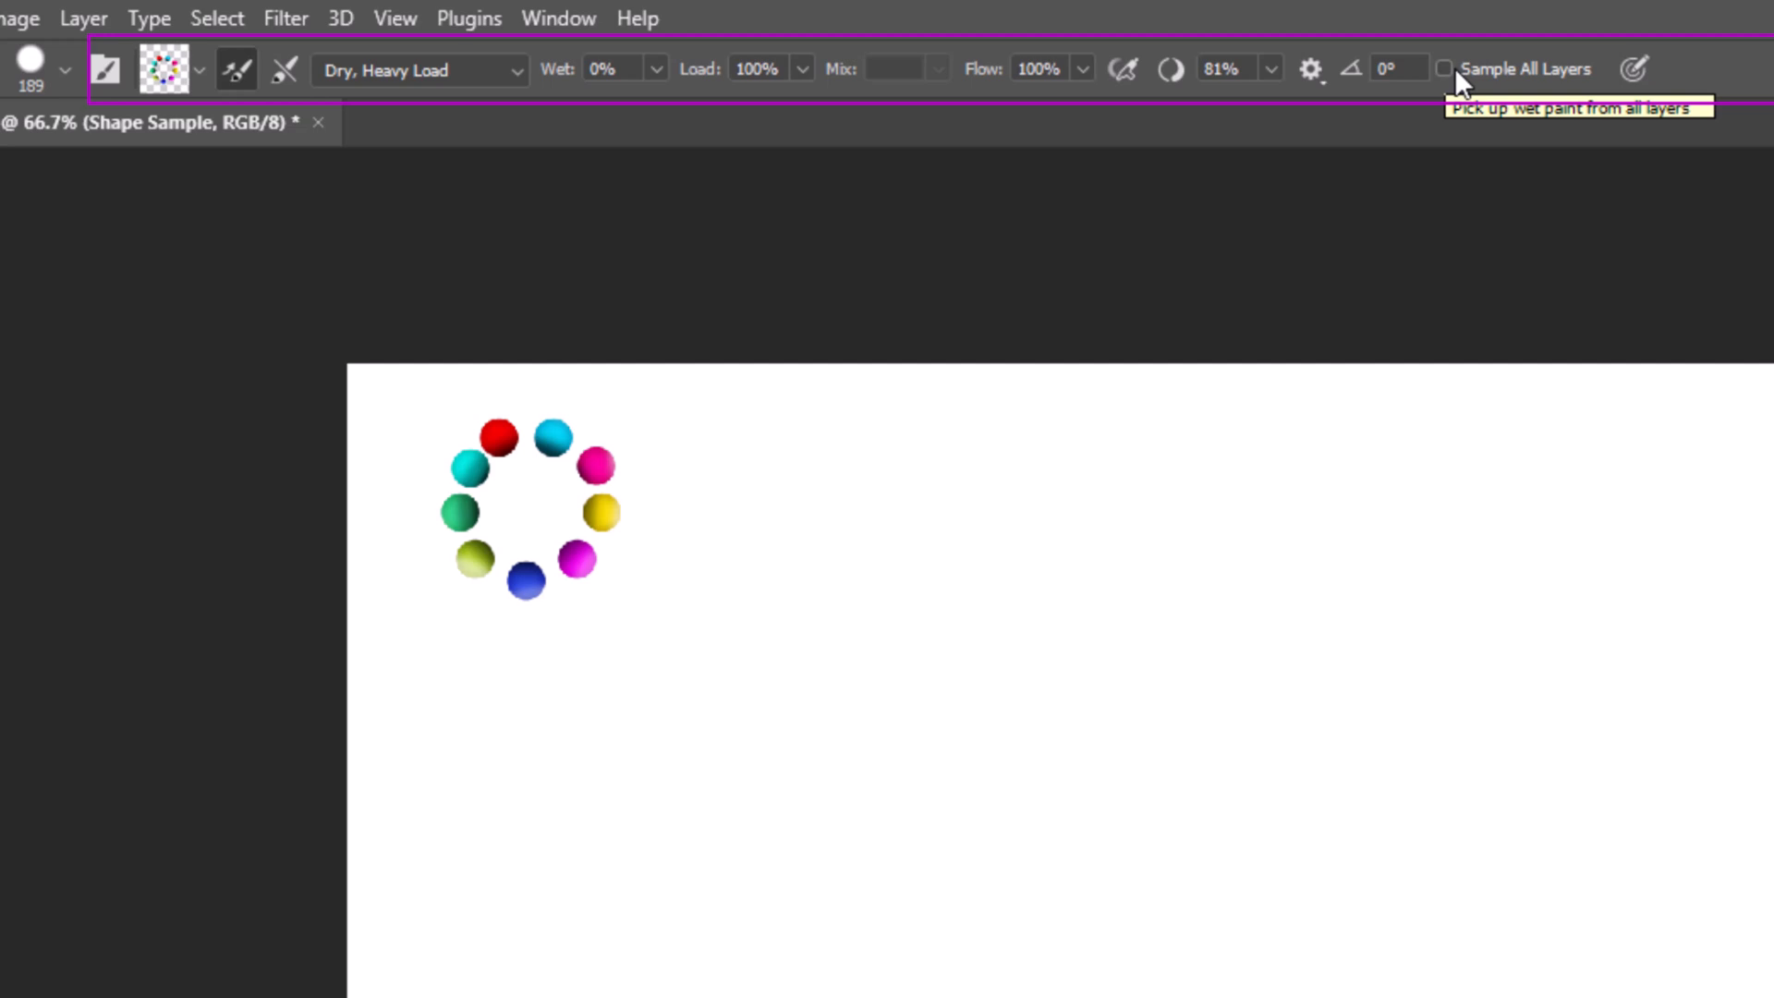
# - Alt-sample the ring of coloured spheres into the Mixer Brush reservoir
pyautogui.press('Alt')
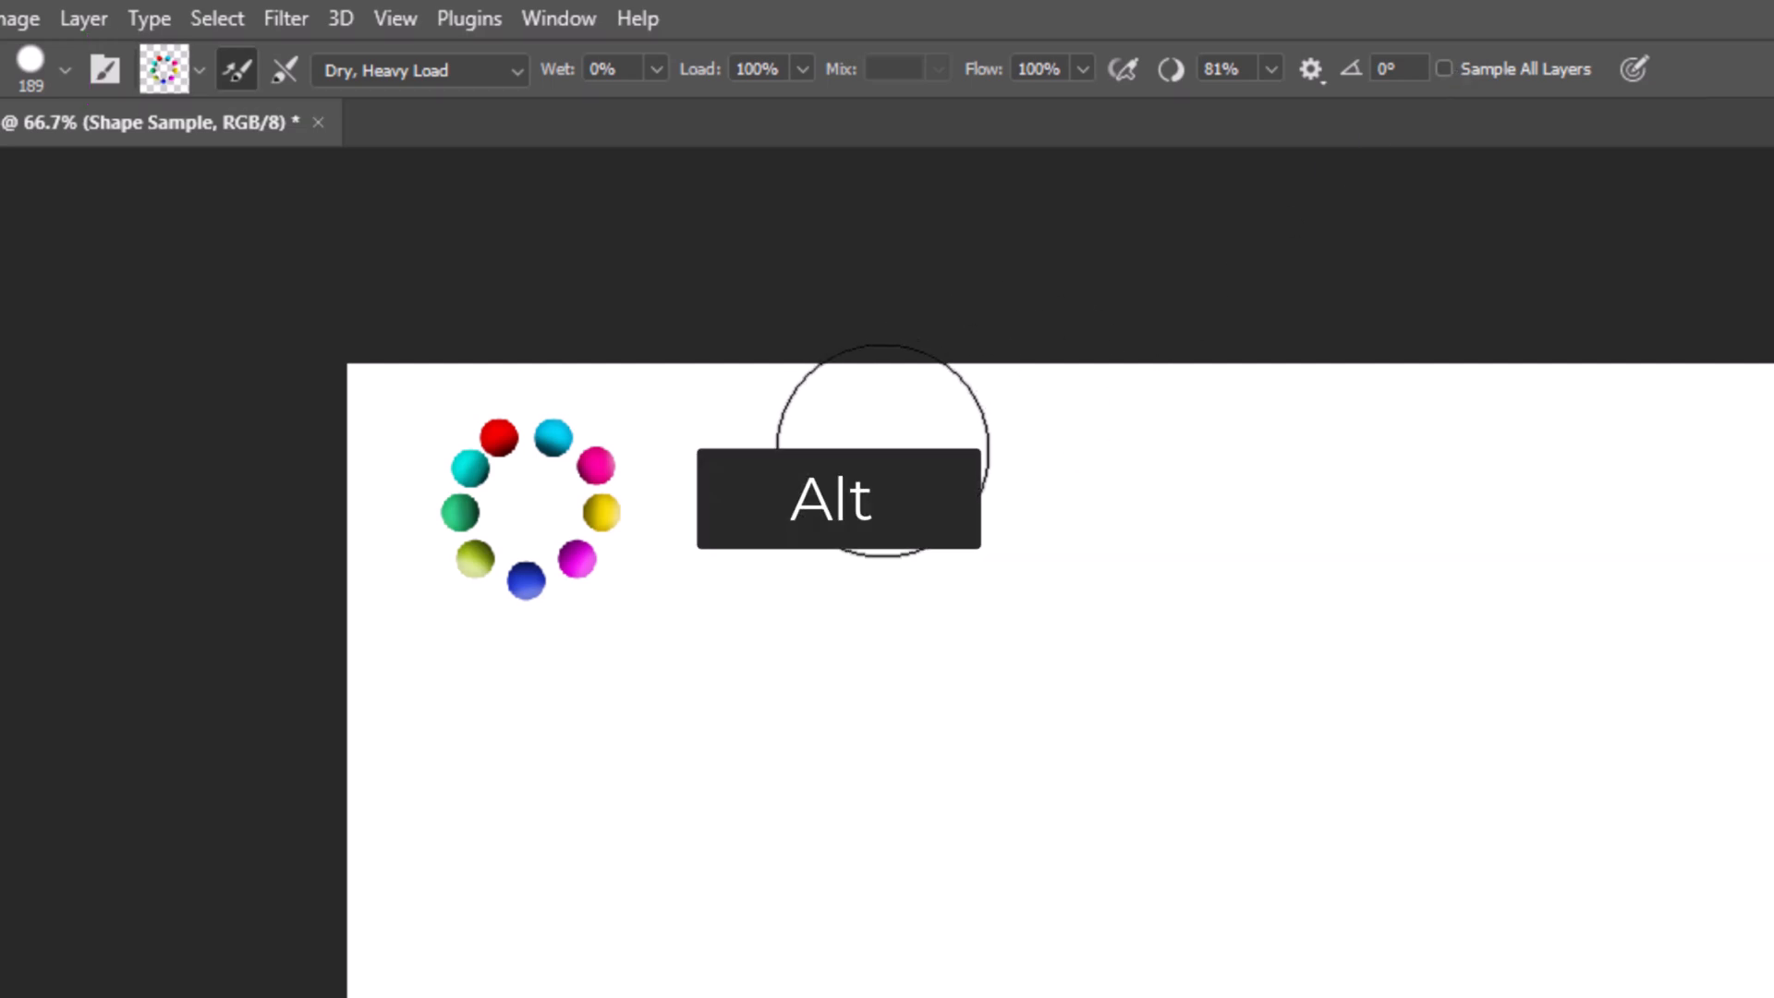
pyautogui.moveTo(528, 502)
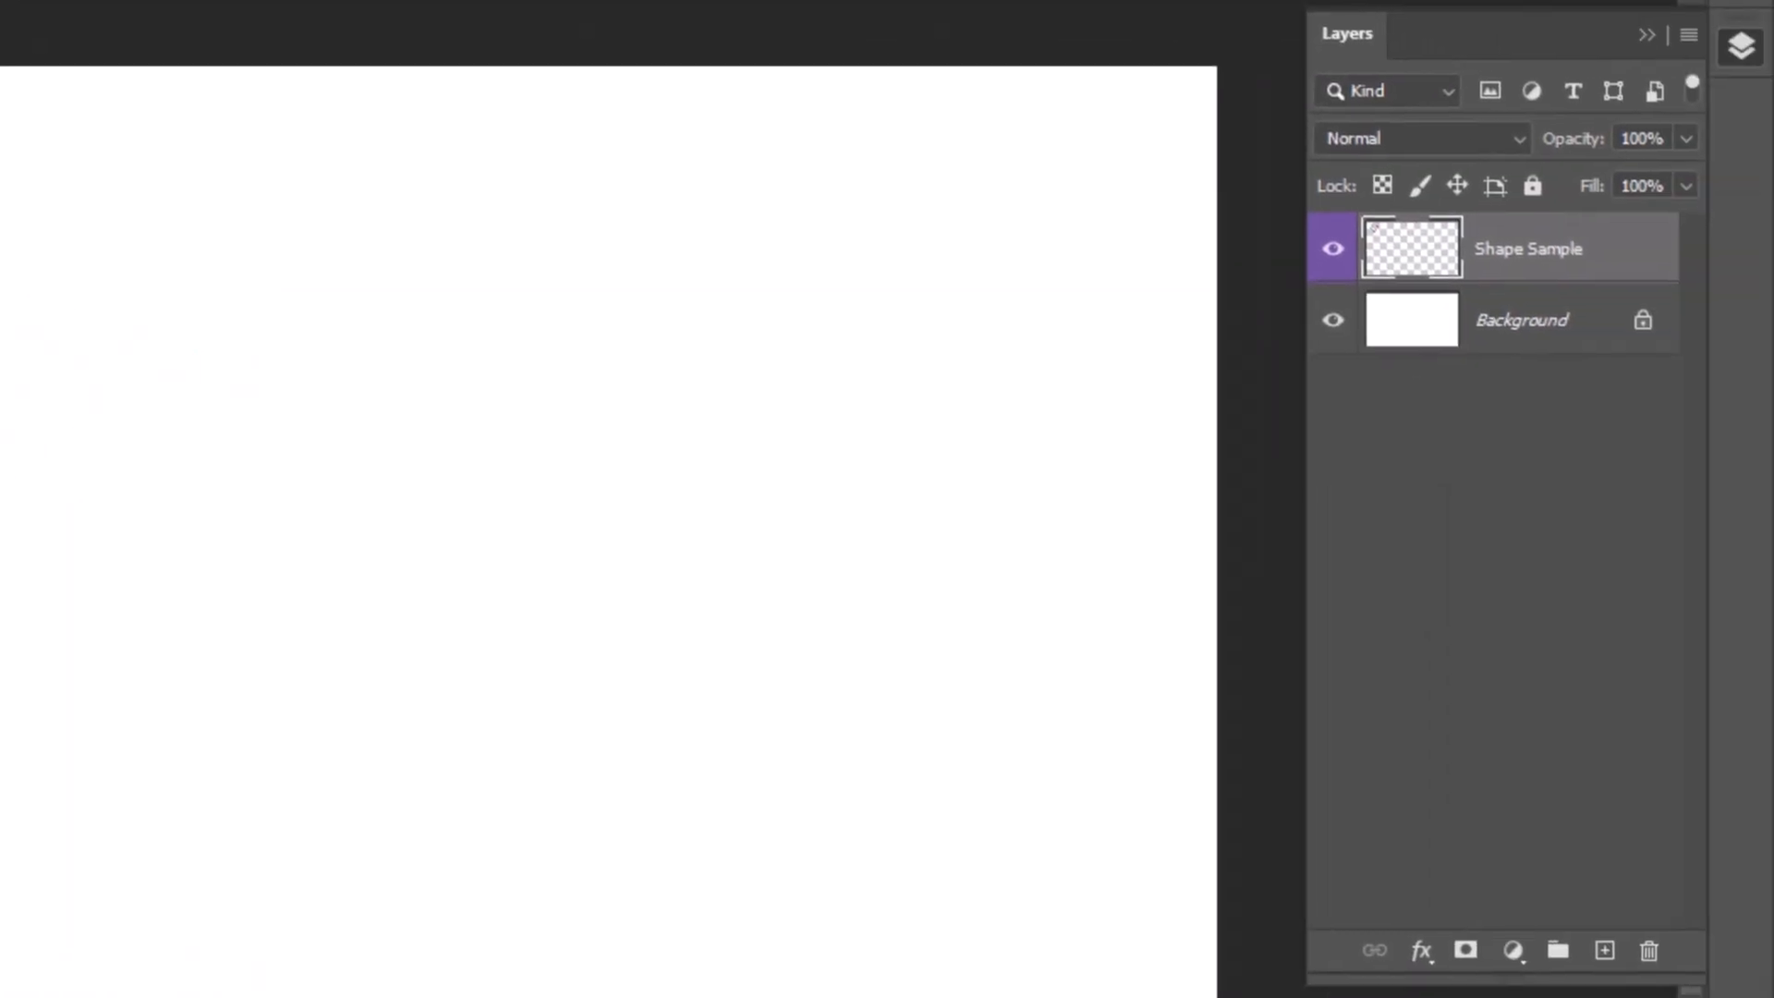
# - Create a new empty Layer 1 above the Shape Sample layer
pyautogui.click(1601, 951)
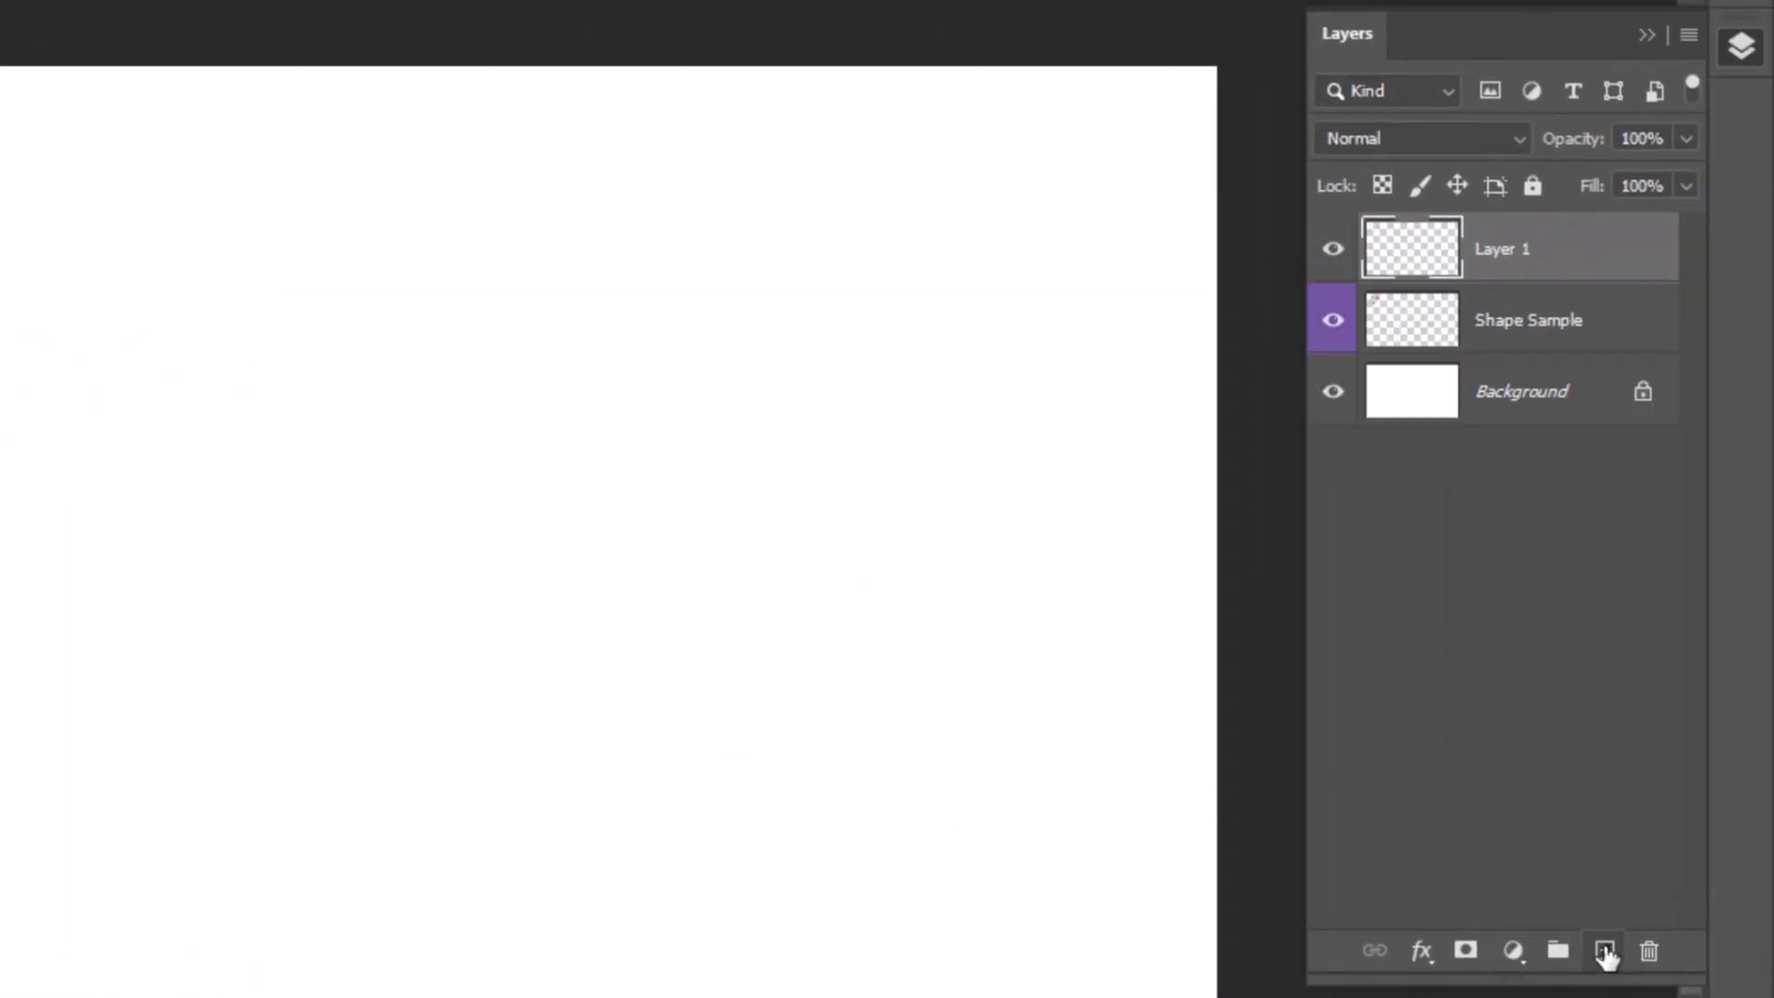